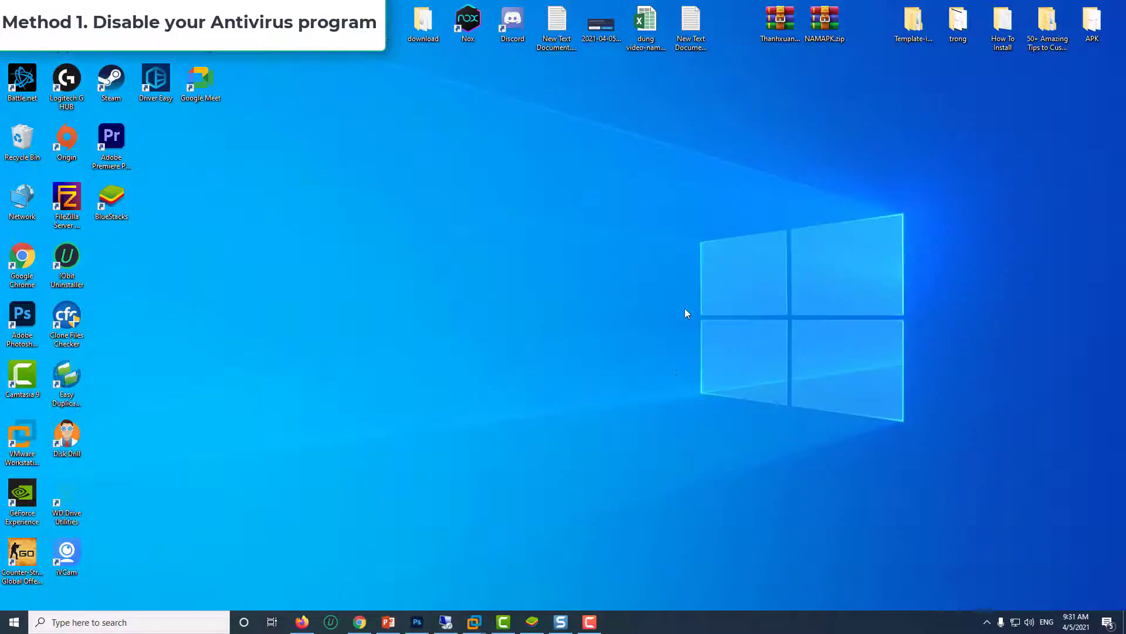
mouse_move(675, 386)
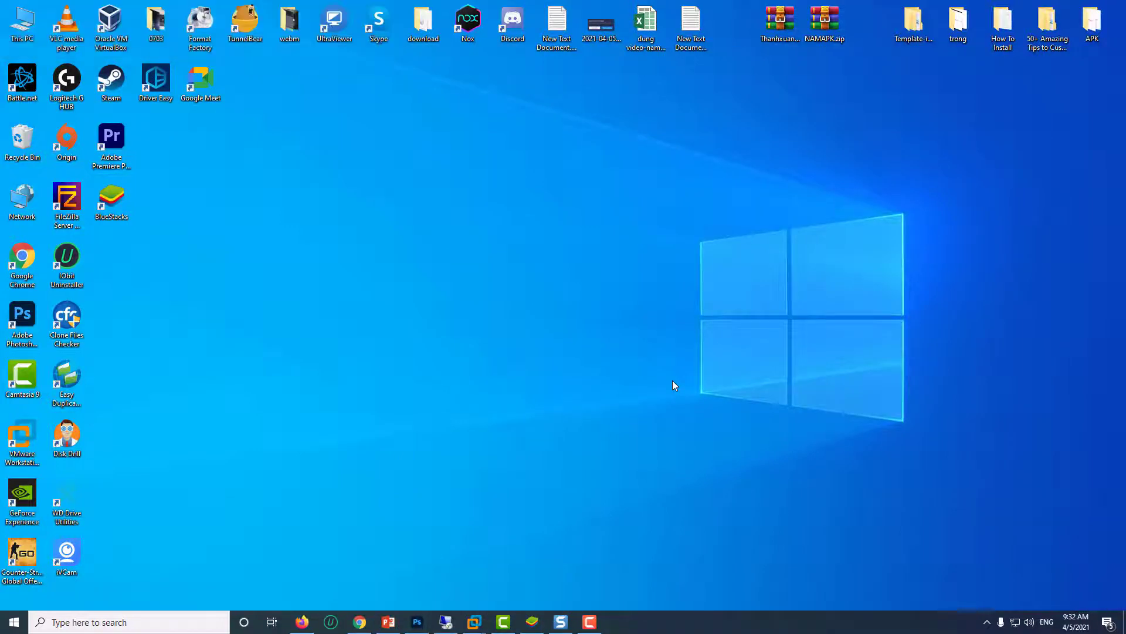
Step: Reach Windows Settings from the Start menu to get to Update & Security
click(10, 622)
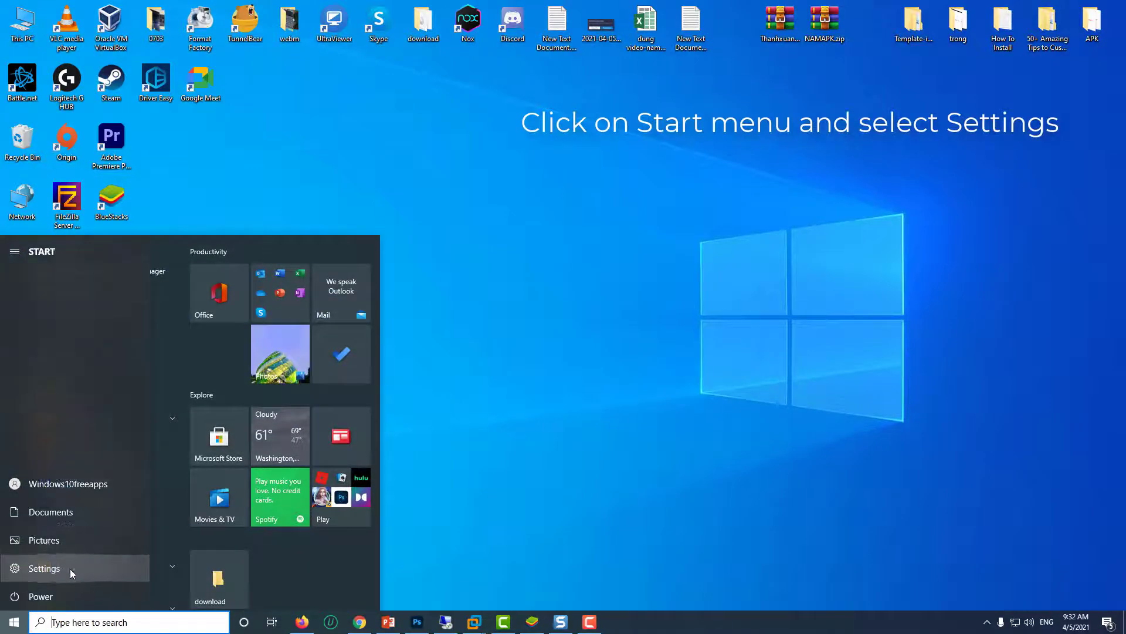
click(37, 567)
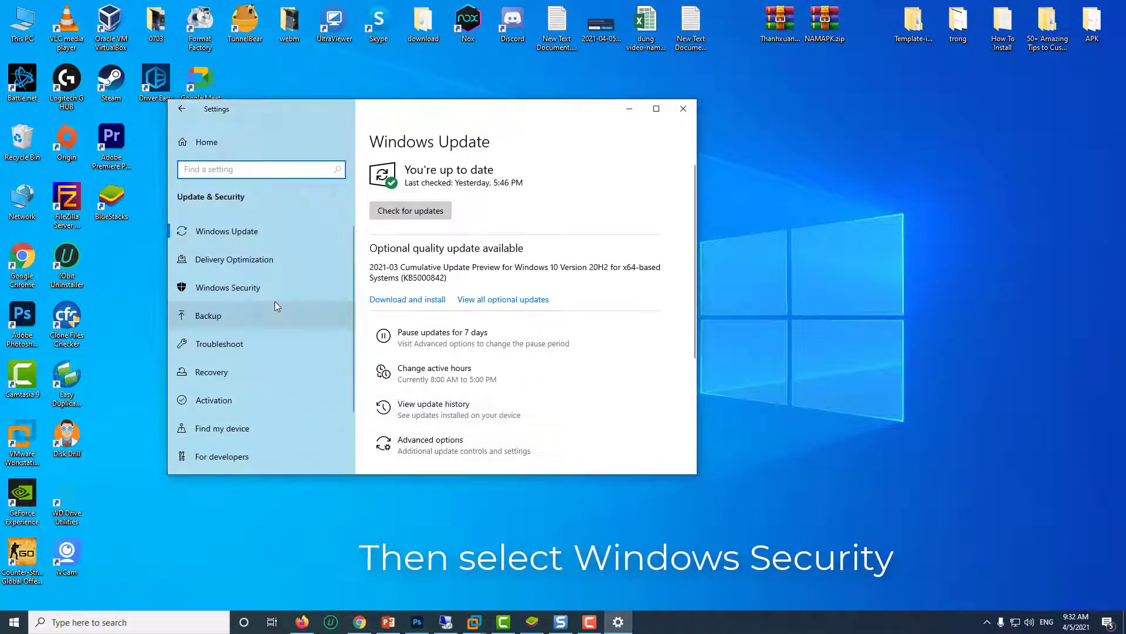
Step: Switch Real-time protection off in Windows Security's Virus & threat protection settings
click(228, 288)
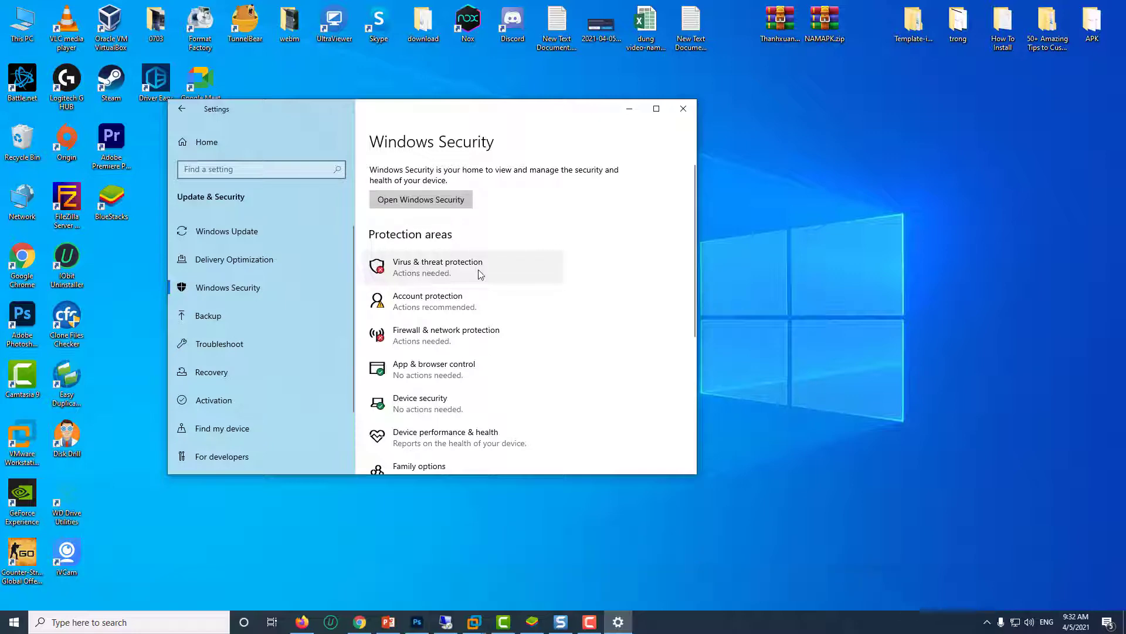
click(437, 267)
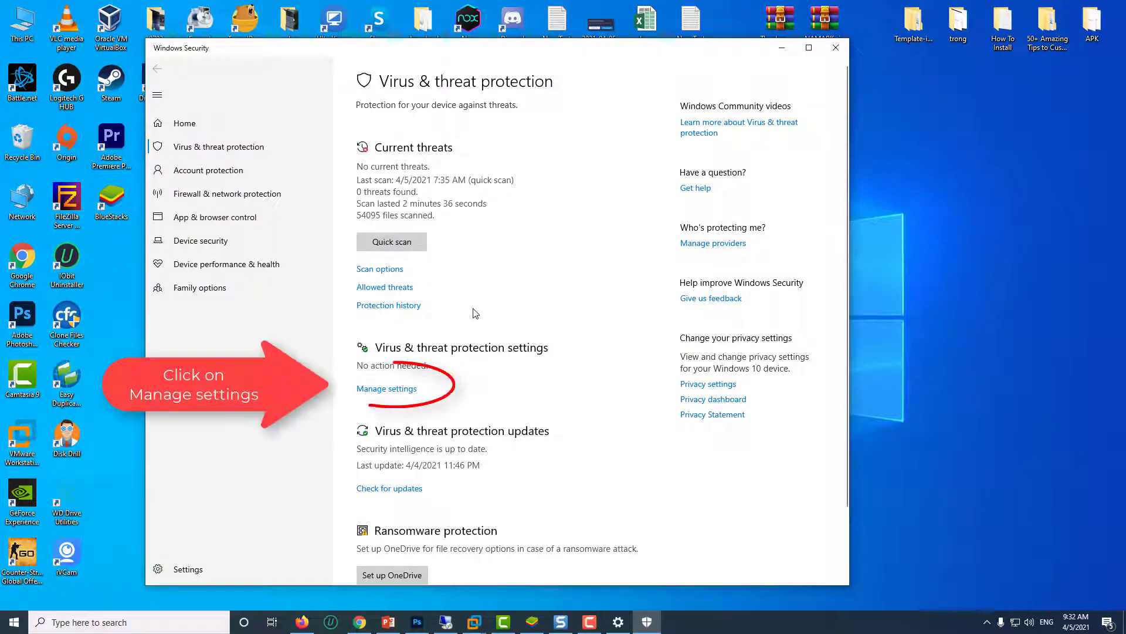
click(386, 388)
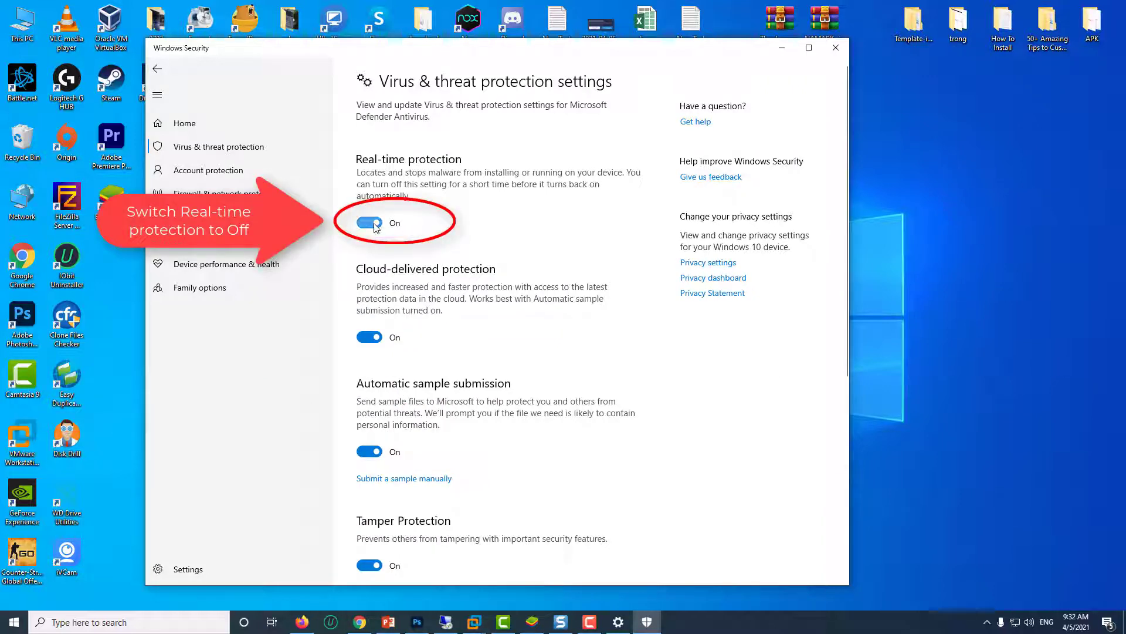
click(370, 222)
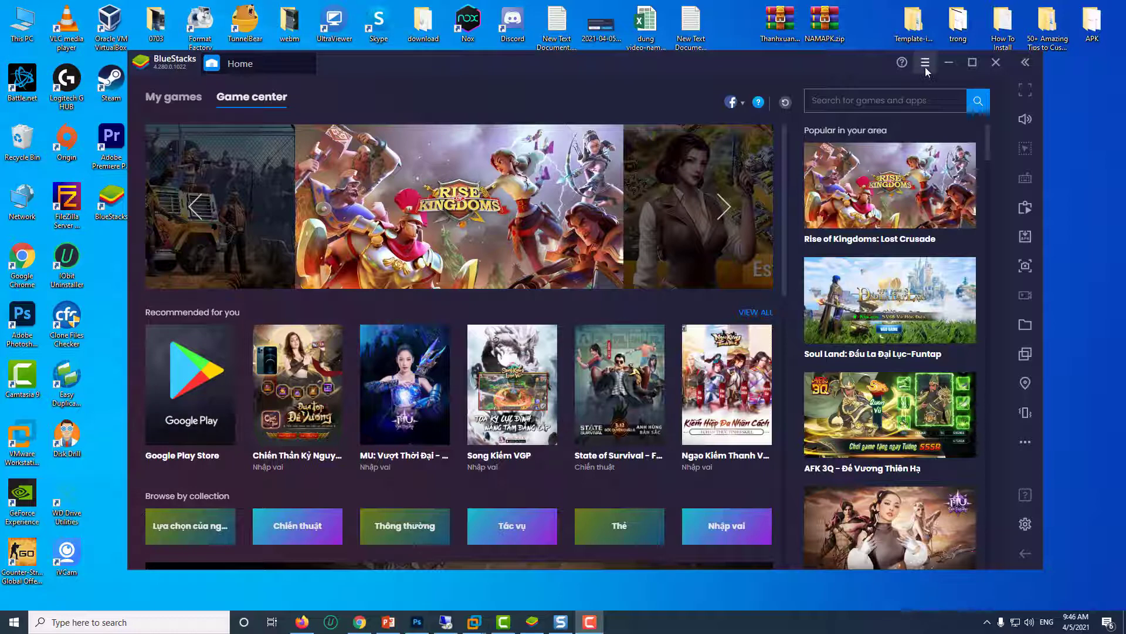
Step: Set the BlueStacks engine graphics renderer to DirectX, save it and restart the emulator
click(925, 62)
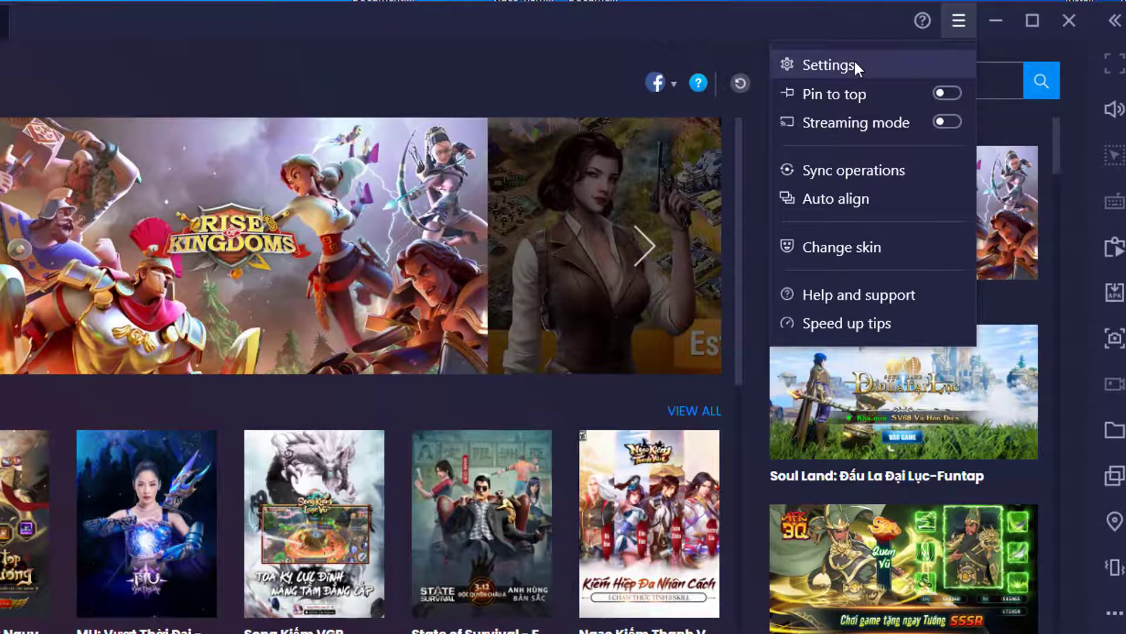
click(827, 65)
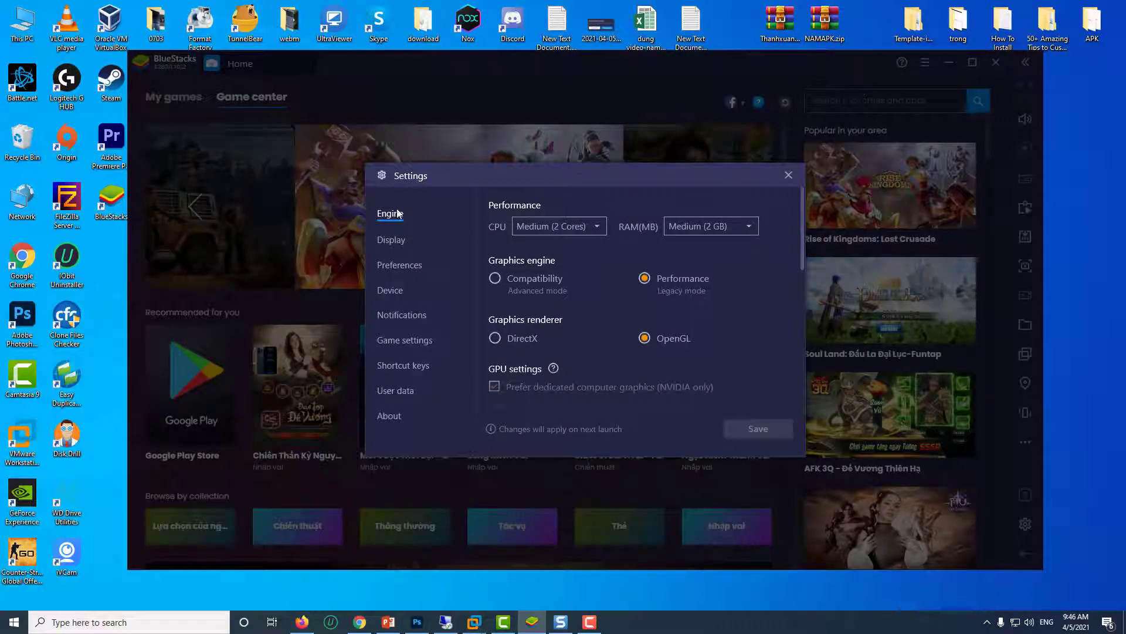
click(494, 337)
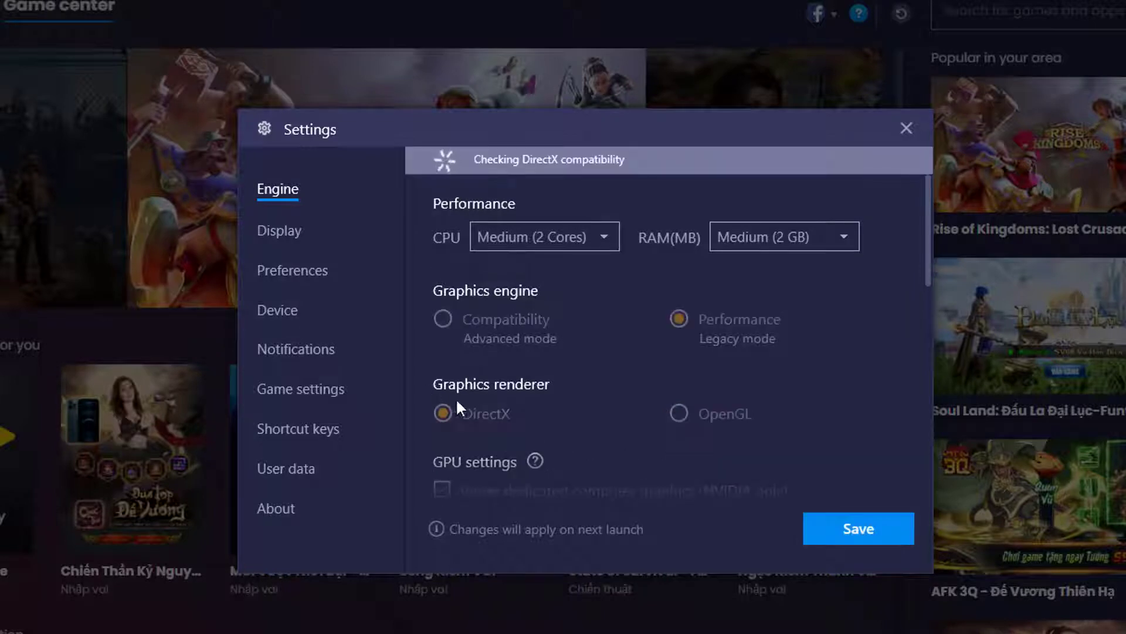
click(443, 413)
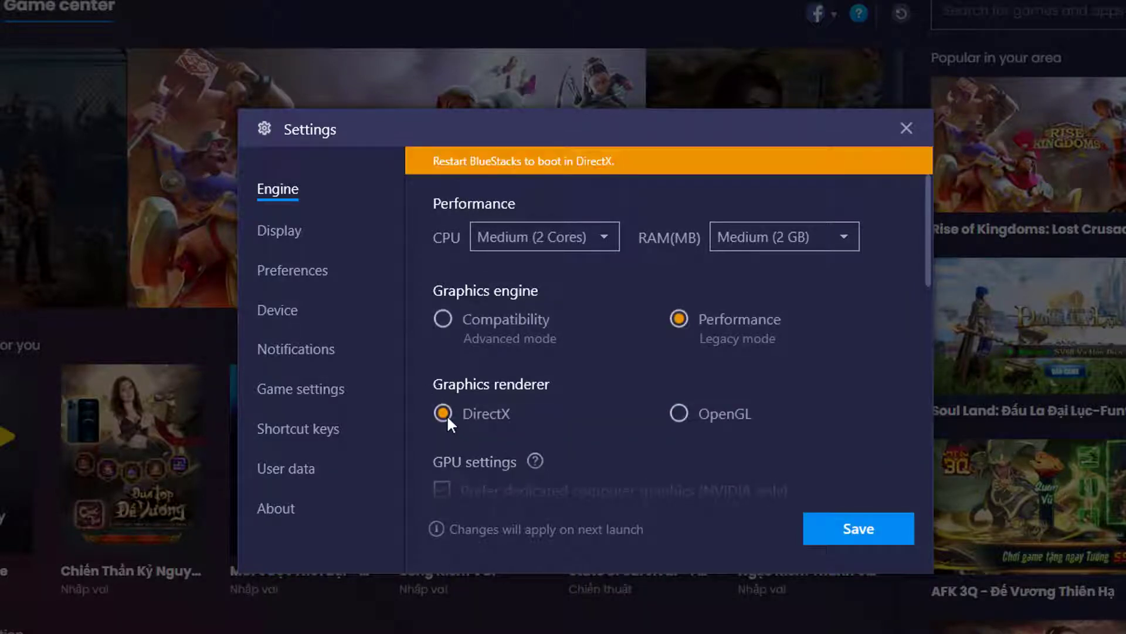
click(858, 528)
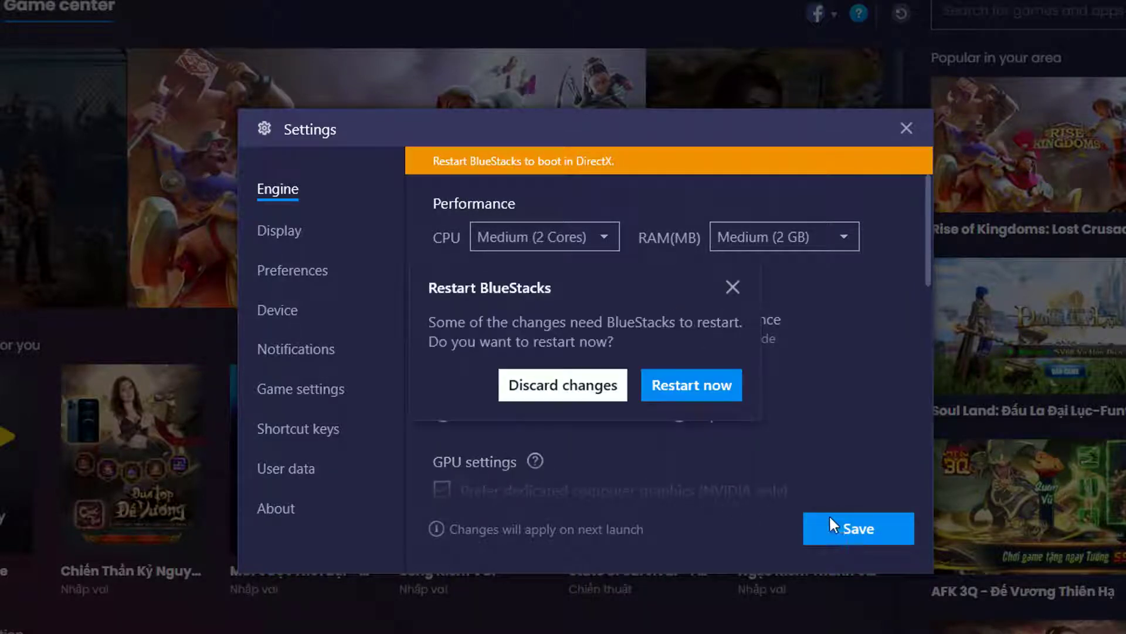
click(692, 385)
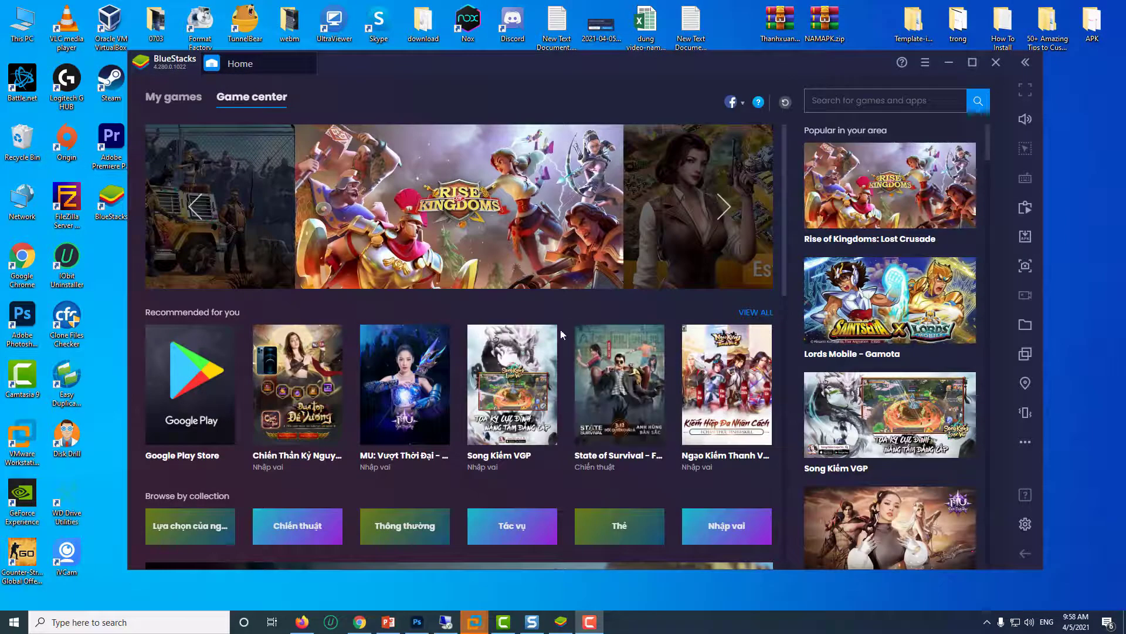
mouse_move(563, 318)
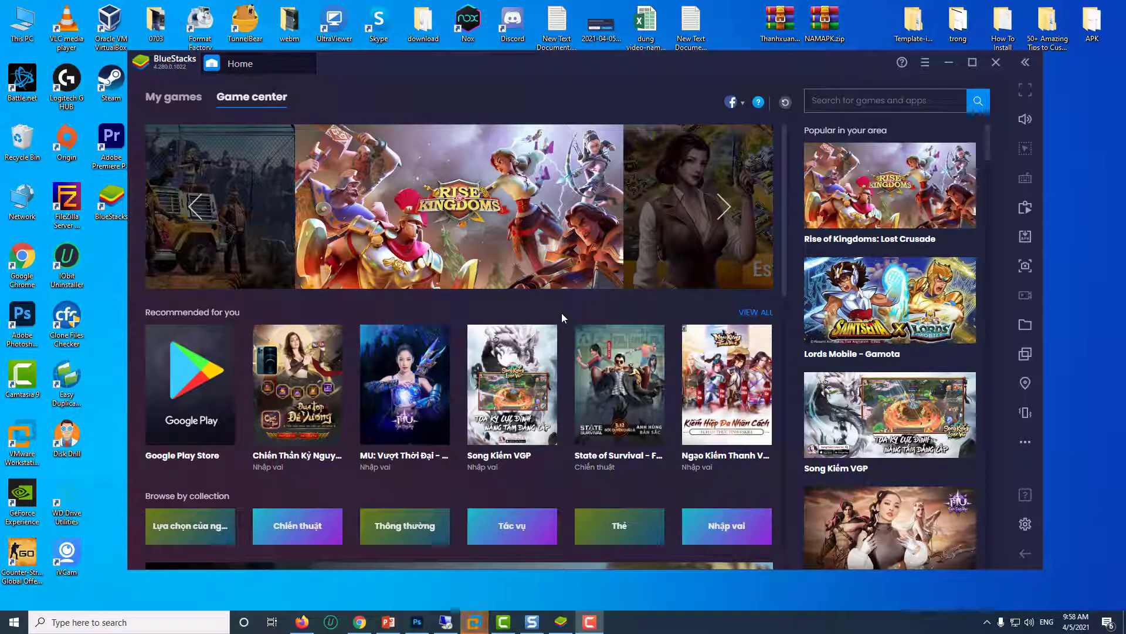
mouse_move(860, 167)
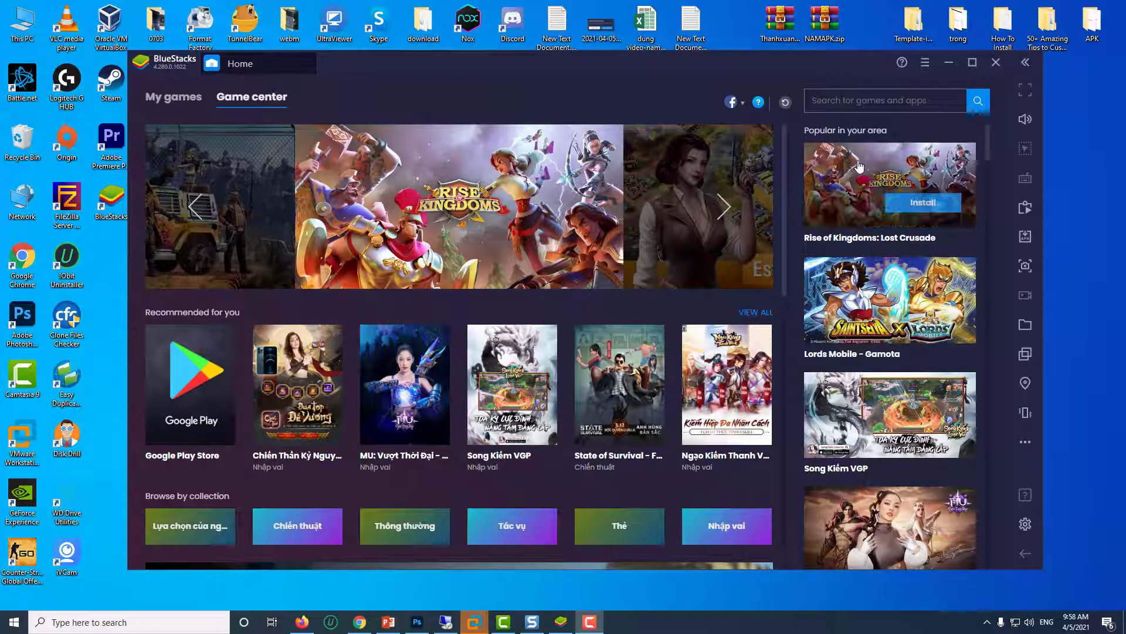
Step: Raise the BlueStacks engine CPU allocation to High (4 Cores) and save
click(925, 63)
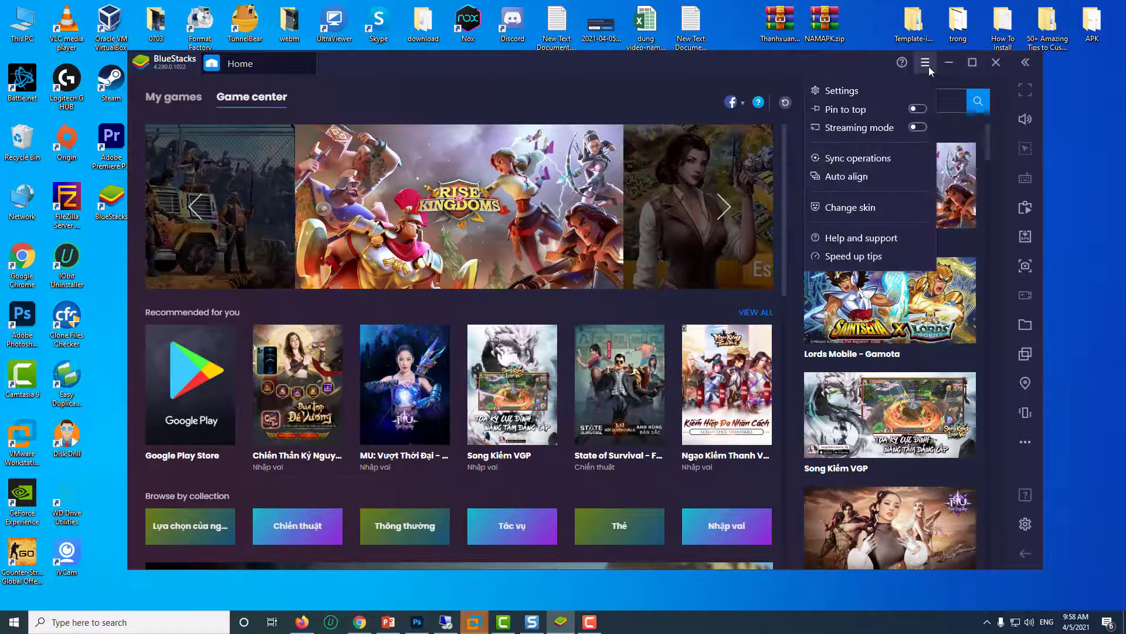
mouse_move(855, 92)
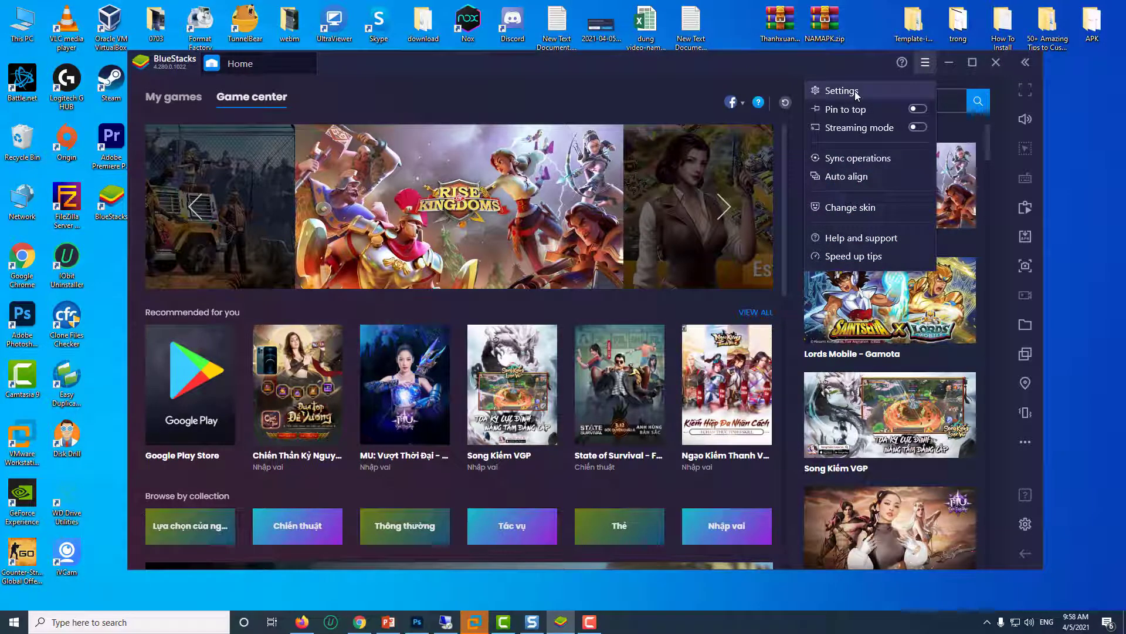
click(843, 90)
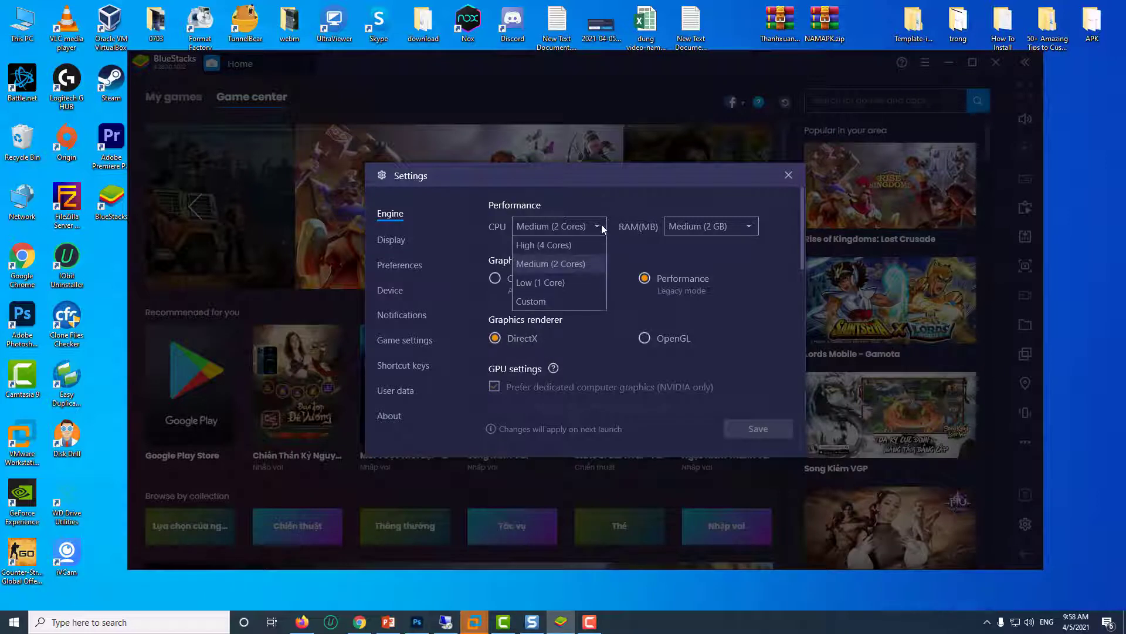
click(544, 244)
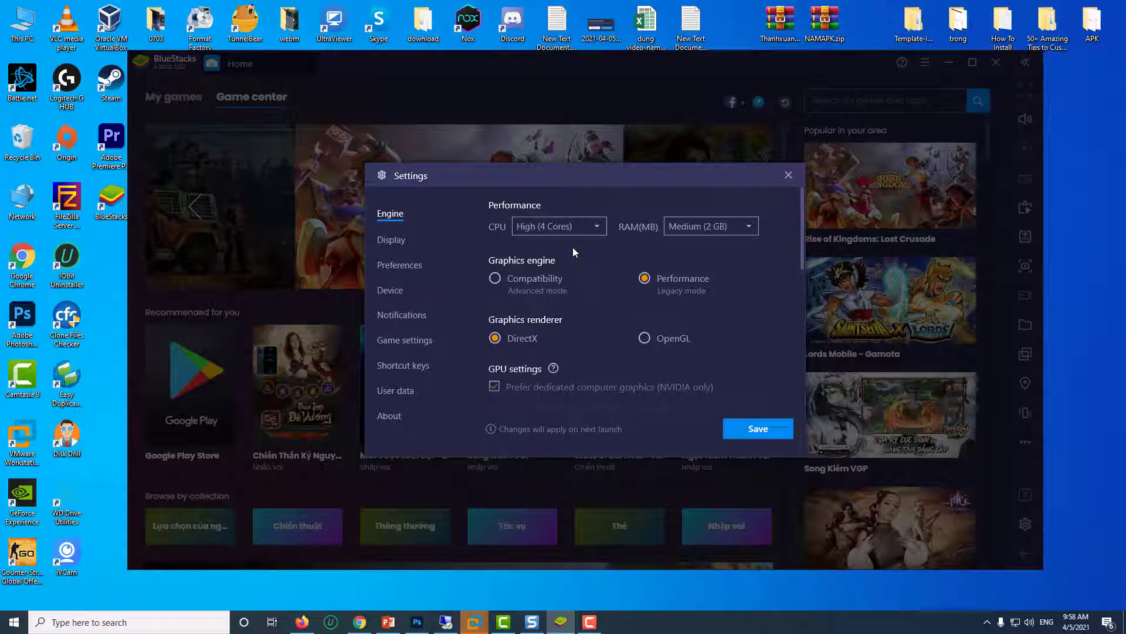
click(711, 227)
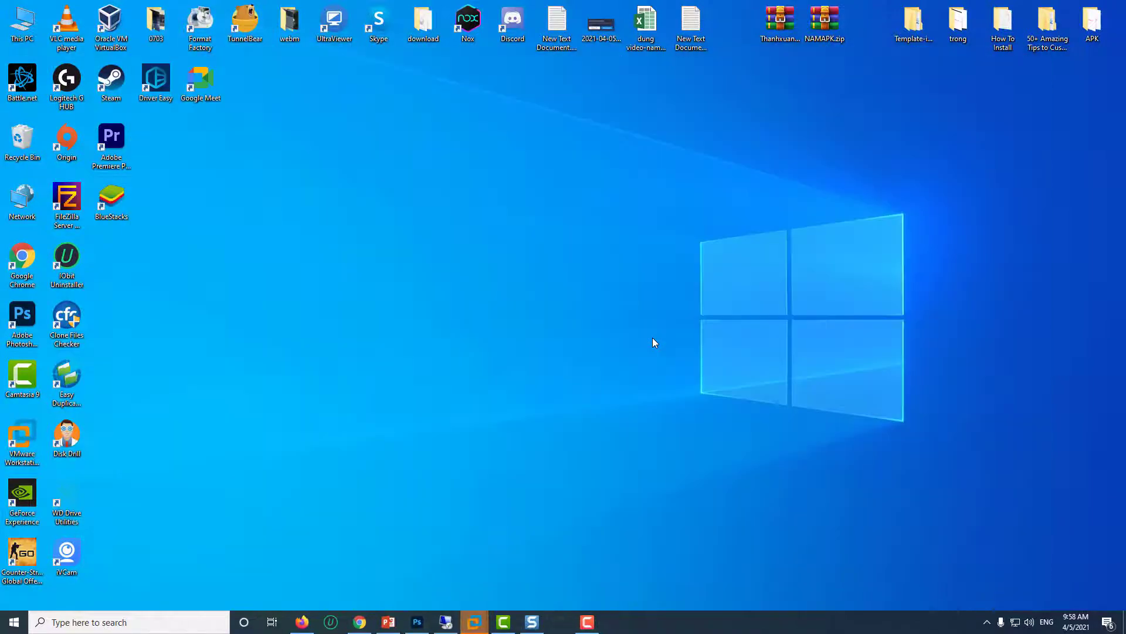
Step: Launch BlueStacks, close it from the dialog, and start a Windows search
double_click(111, 195)
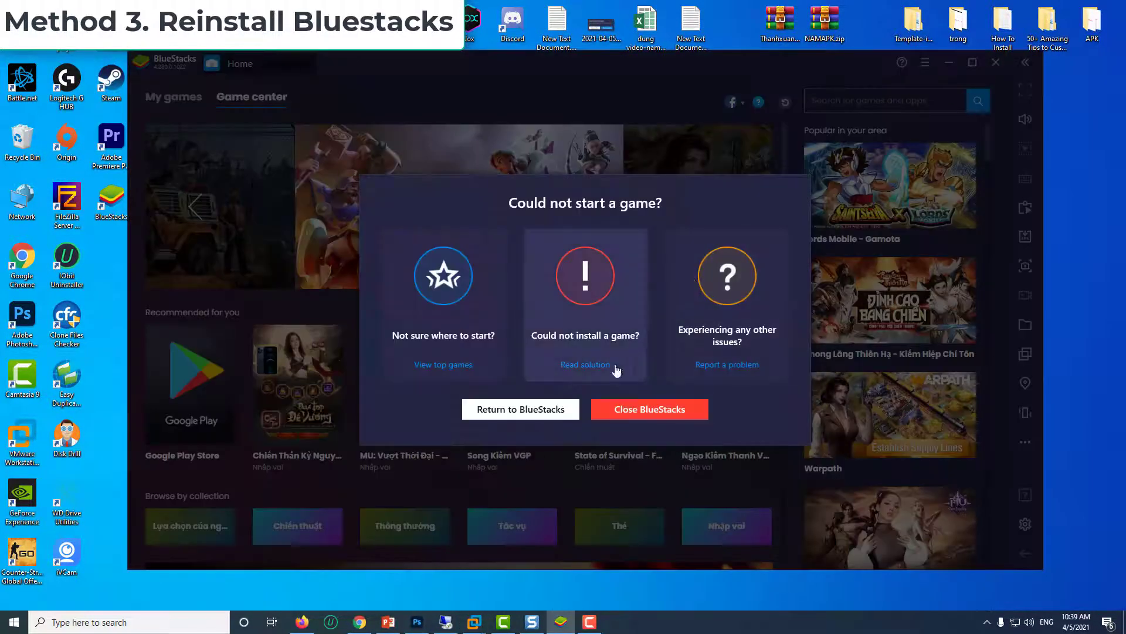
click(650, 409)
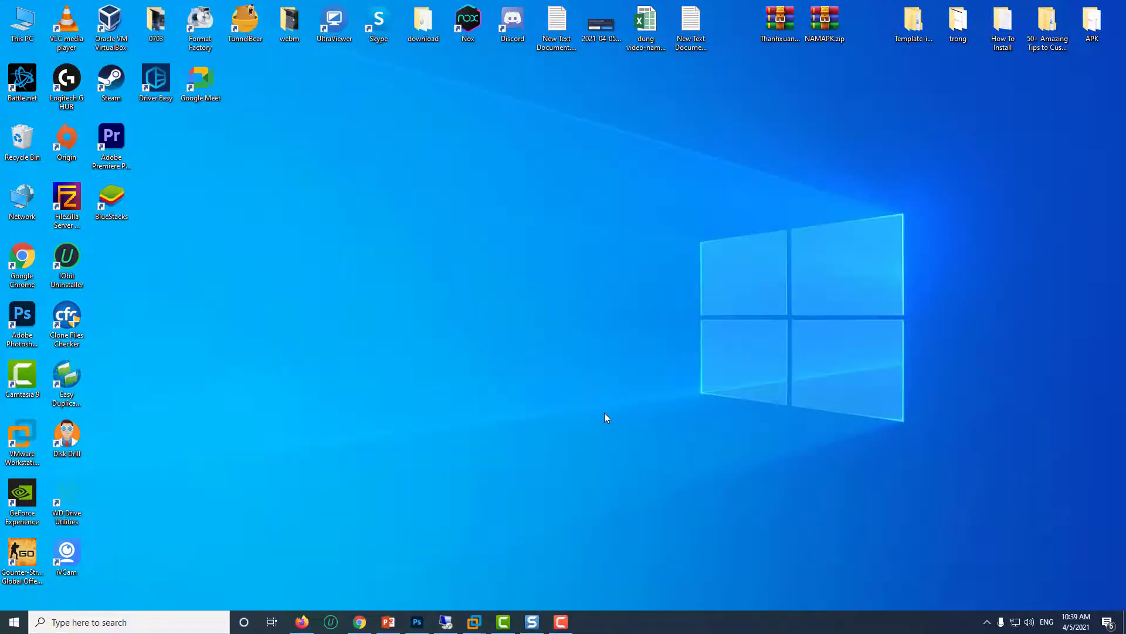
click(118, 622)
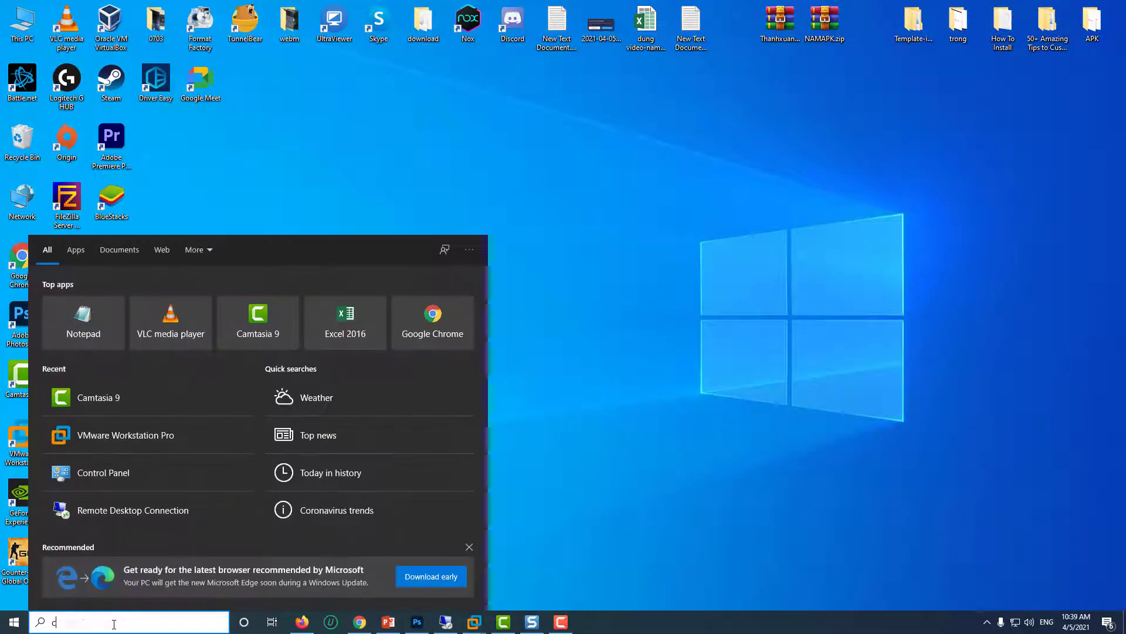
Step: Find 'control panel' and uninstall BlueStacks App Player from Programs and Features, confirming removal
text(control panel)
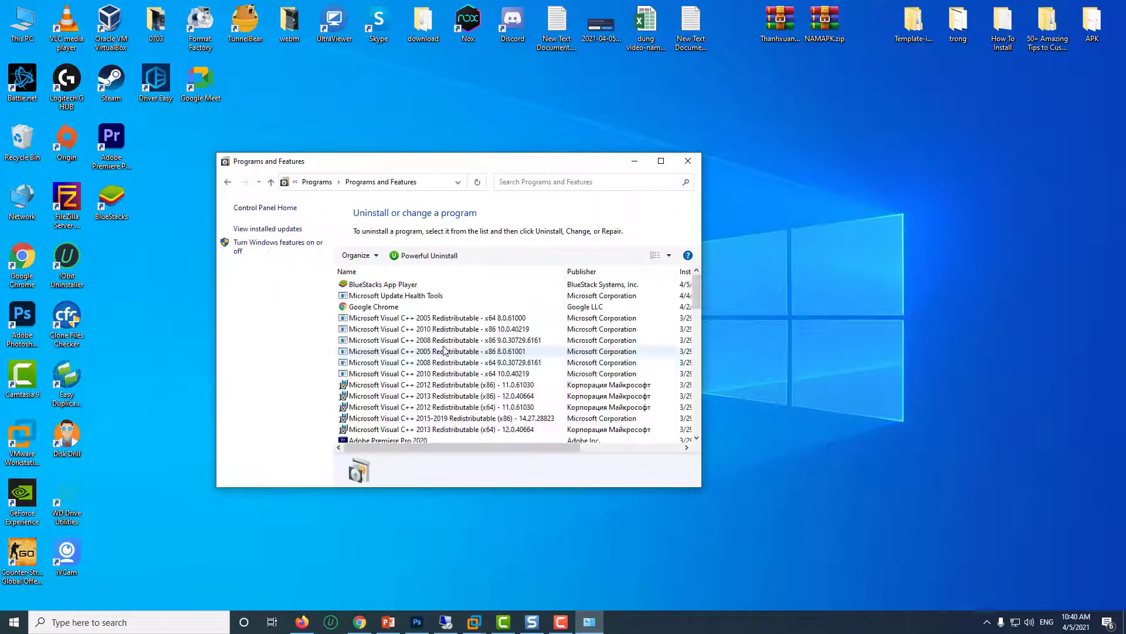
click(382, 284)
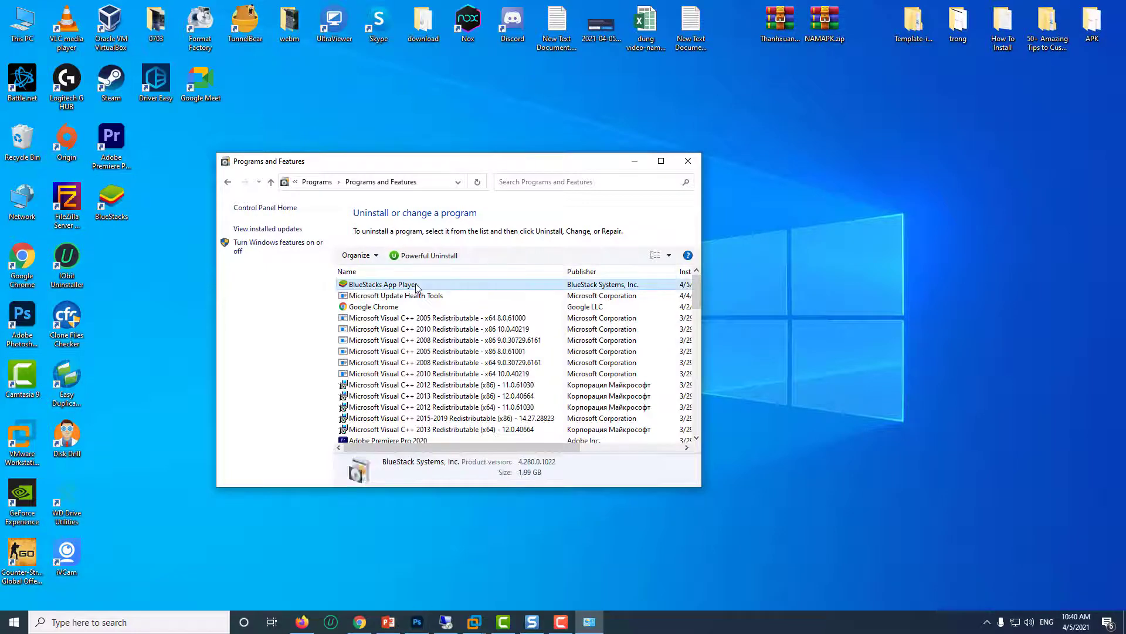
click(382, 284)
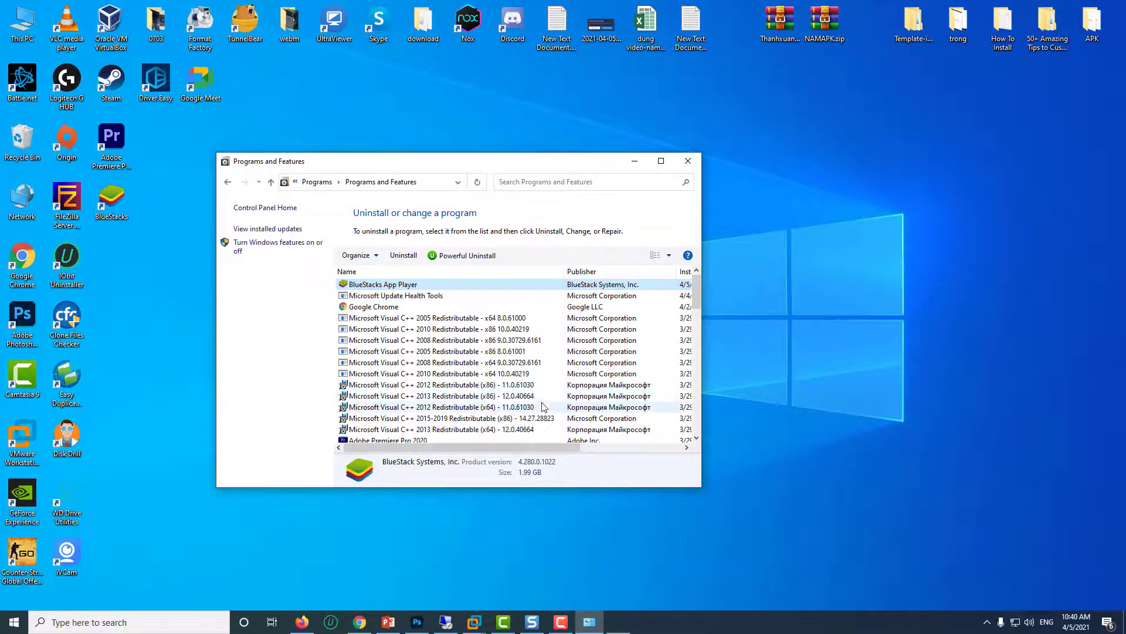
click(404, 255)
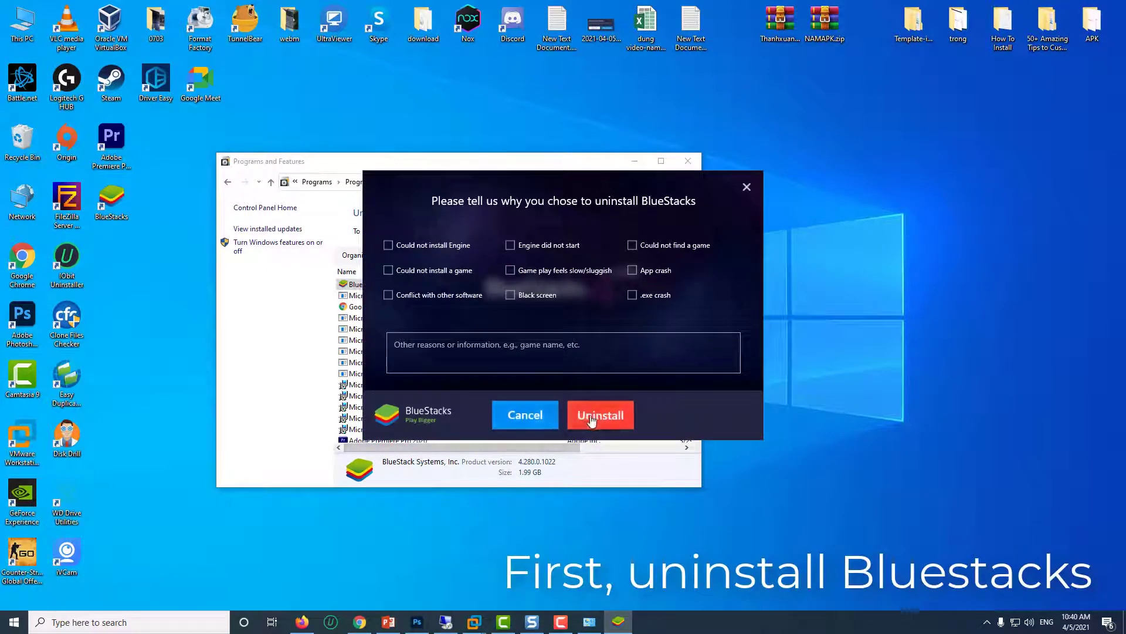
click(601, 415)
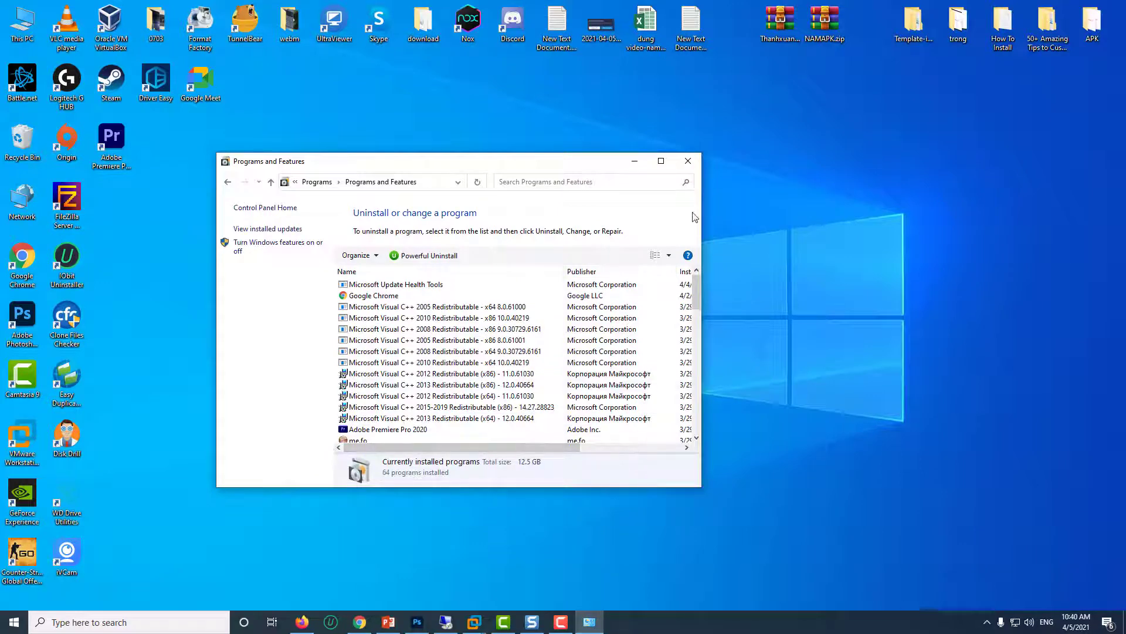
Step: Close Programs and Features and restart the PC from the Start power options
click(687, 160)
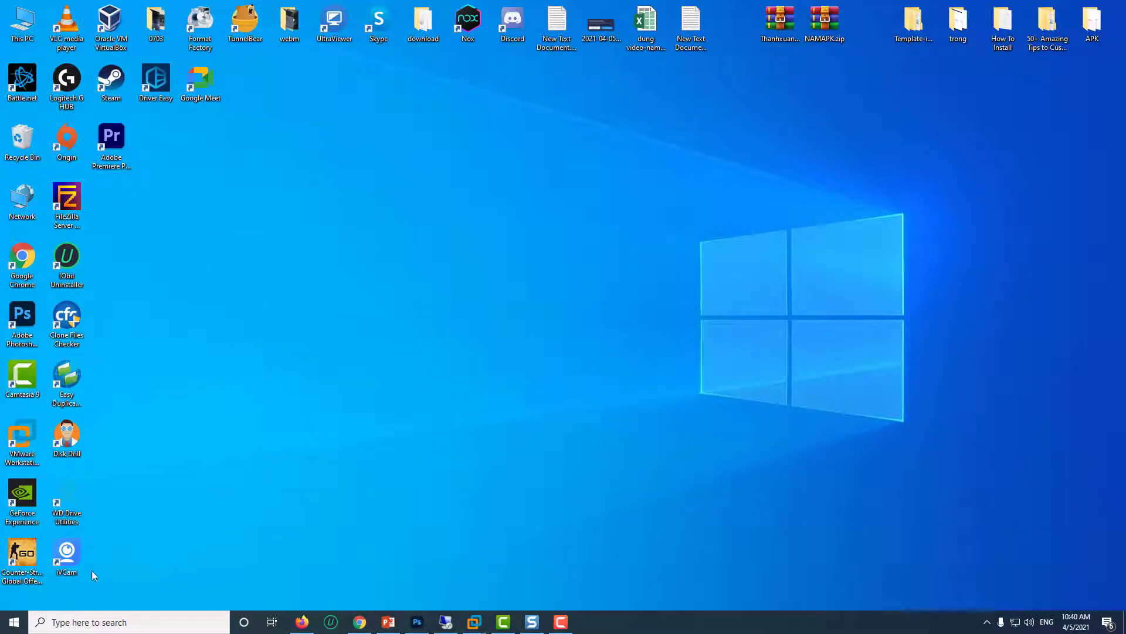
click(10, 622)
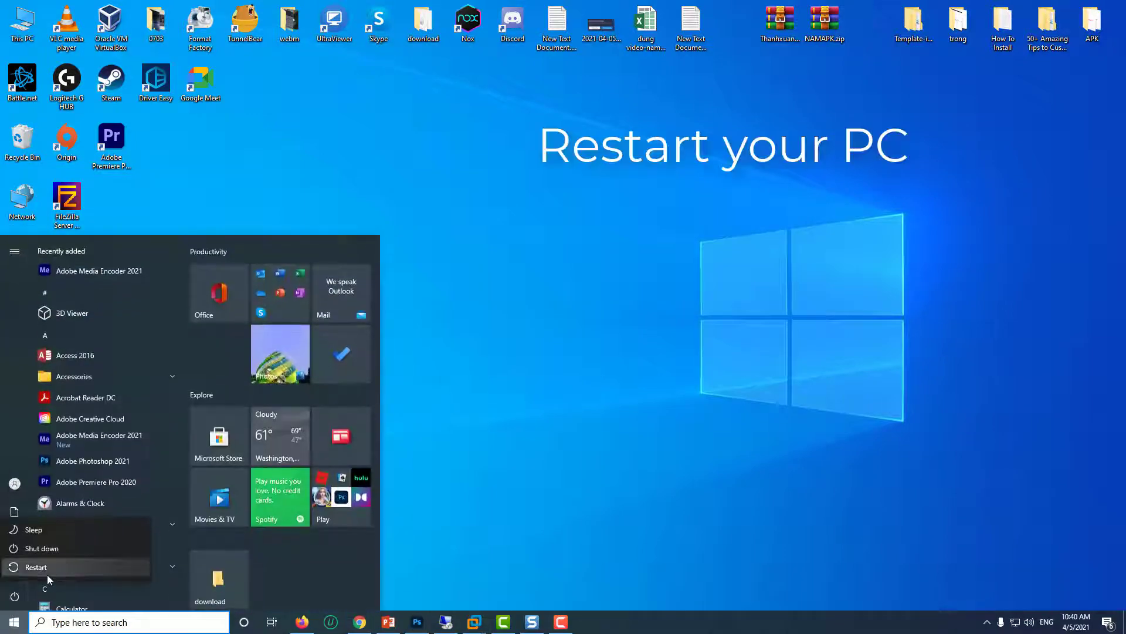
click(37, 567)
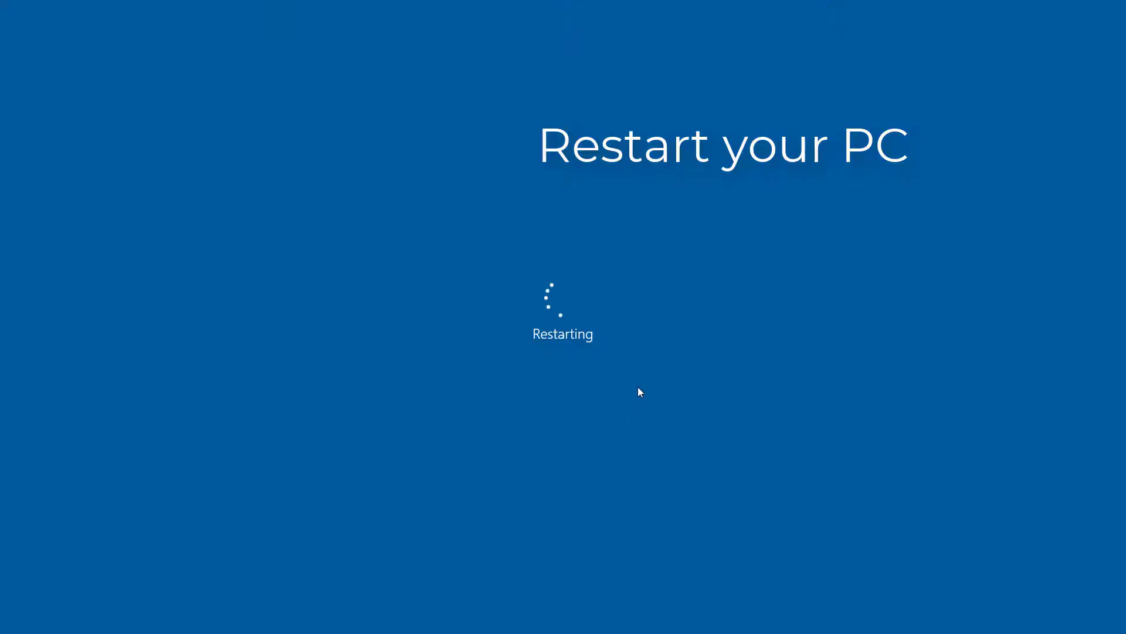